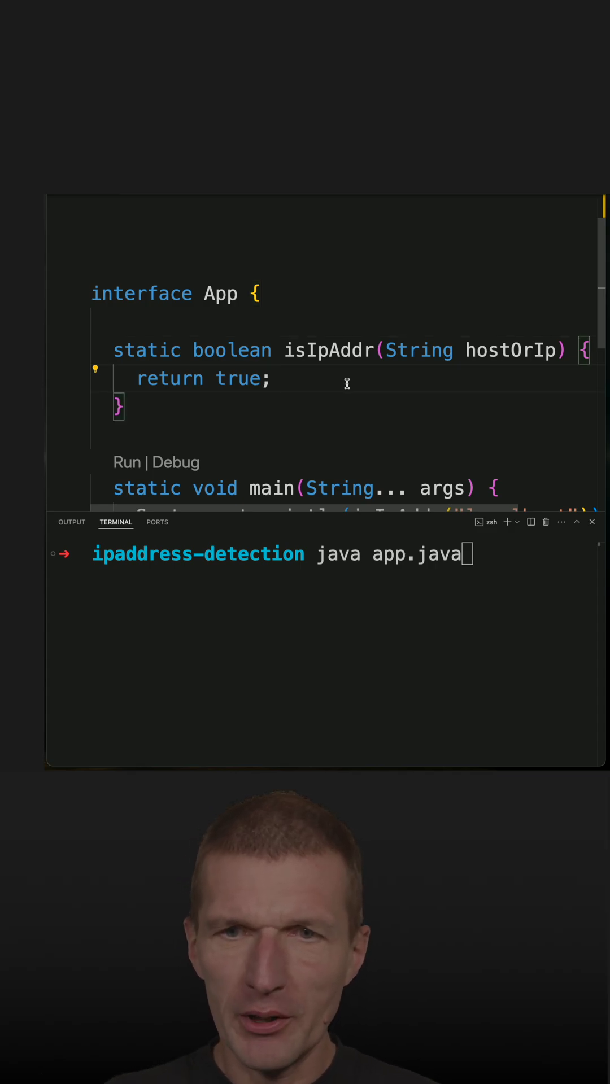
Step: Replace 'return true;' with 'var addr = InetAddress.getByName(hostOrIp);' in isIpAddr
{"action": "type", "text": "InetAddress.getByName(hostOrIp);"}
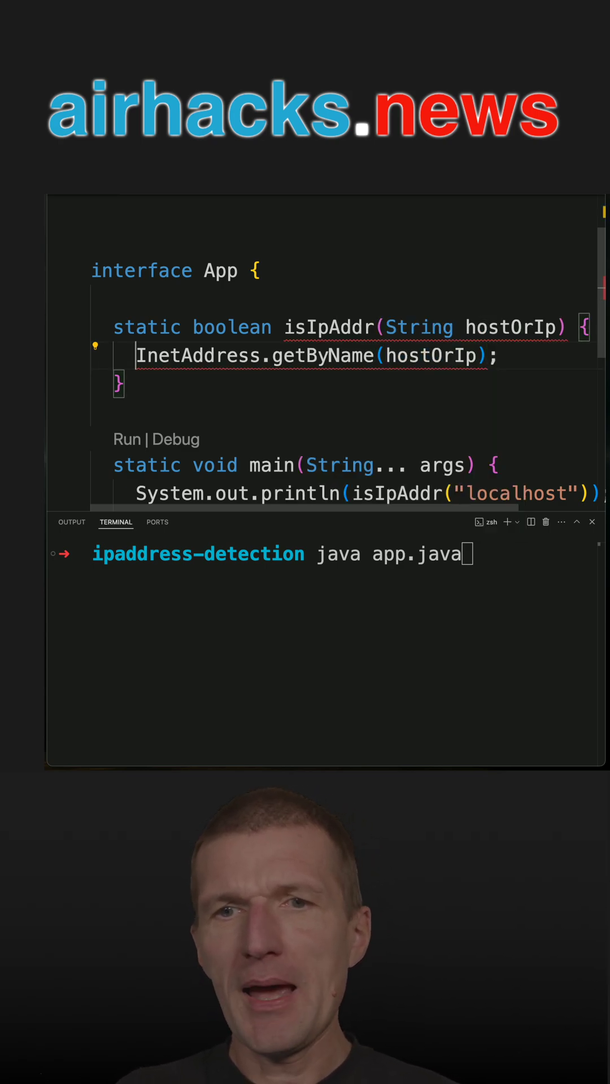
{"action": "type", "text": "var i"}
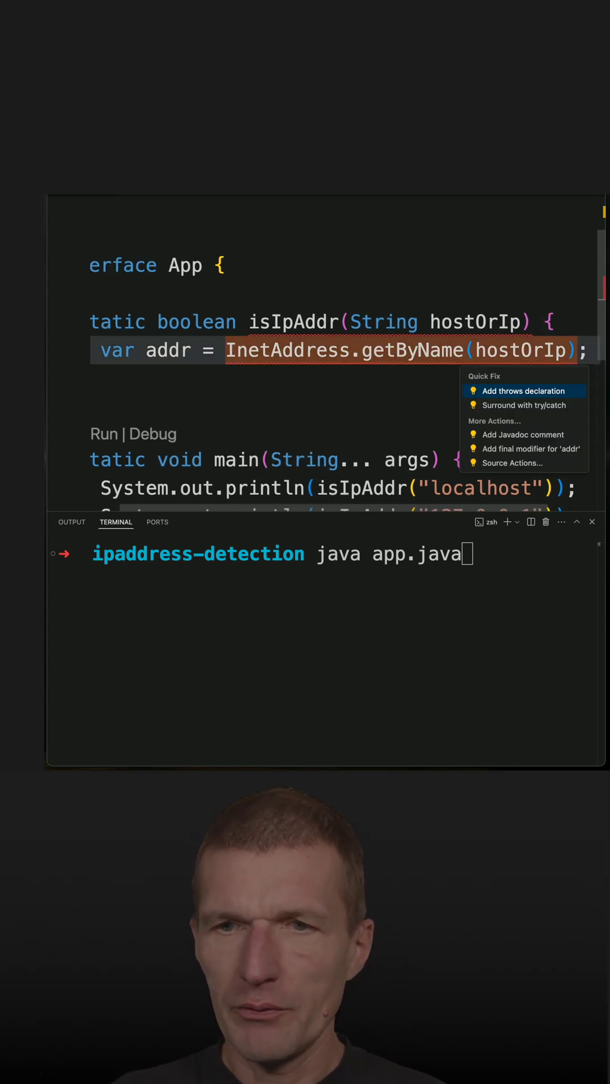
Step: Surround the getByName lookup with try/catch and make the catch block 'return false;'
{"action": "left_click", "coordinate": [523, 404]}
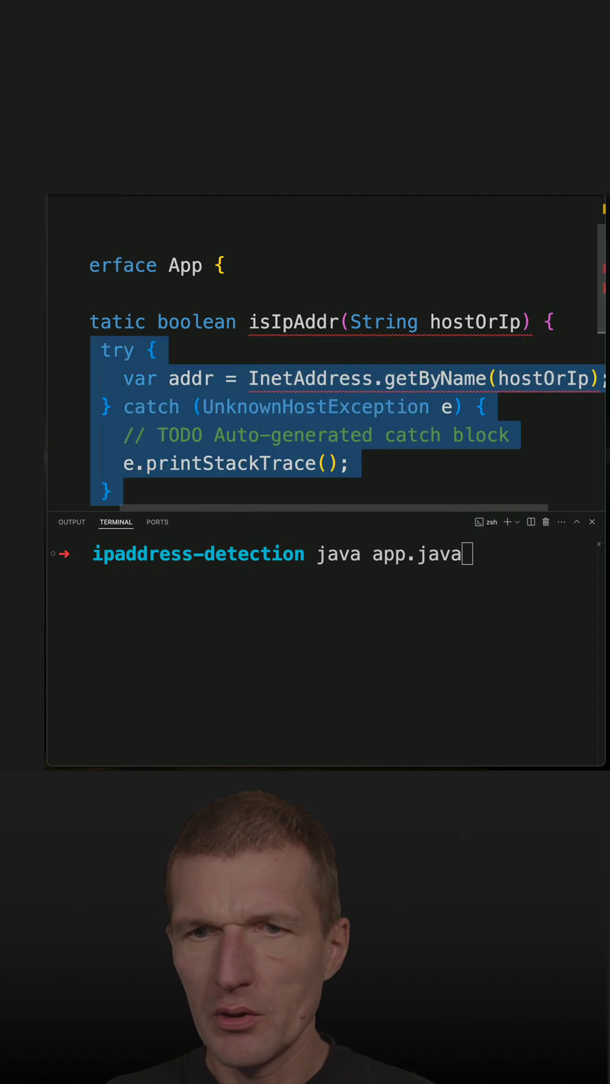
{"action": "scroll", "scroll_direction": "down", "scroll_amount": 3}
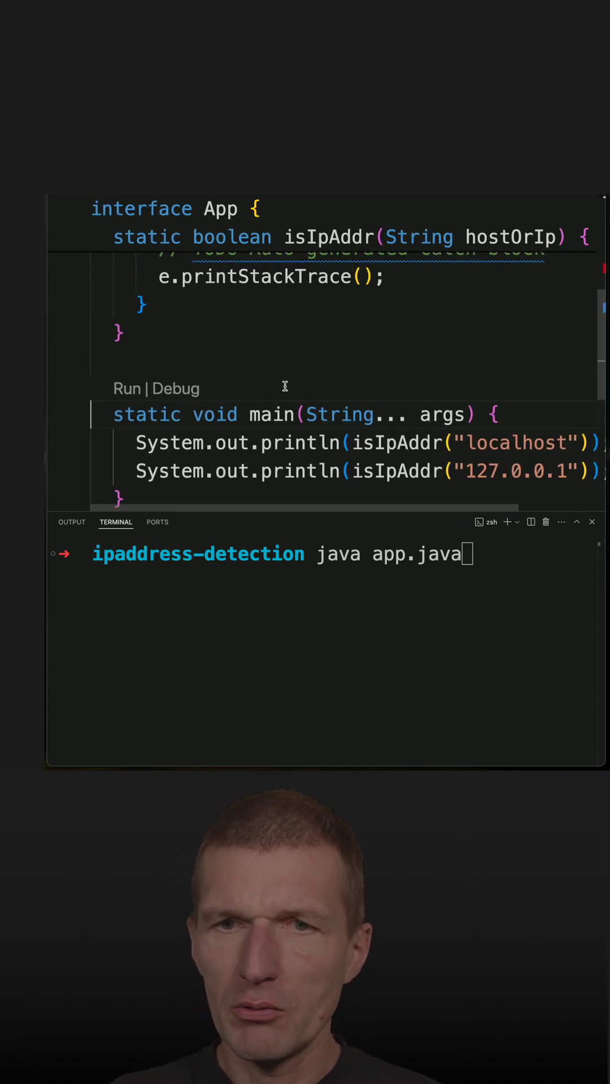
{"action": "scroll", "scroll_direction": "up", "scroll_amount": 3}
{"action": "type", "text": "returen"}
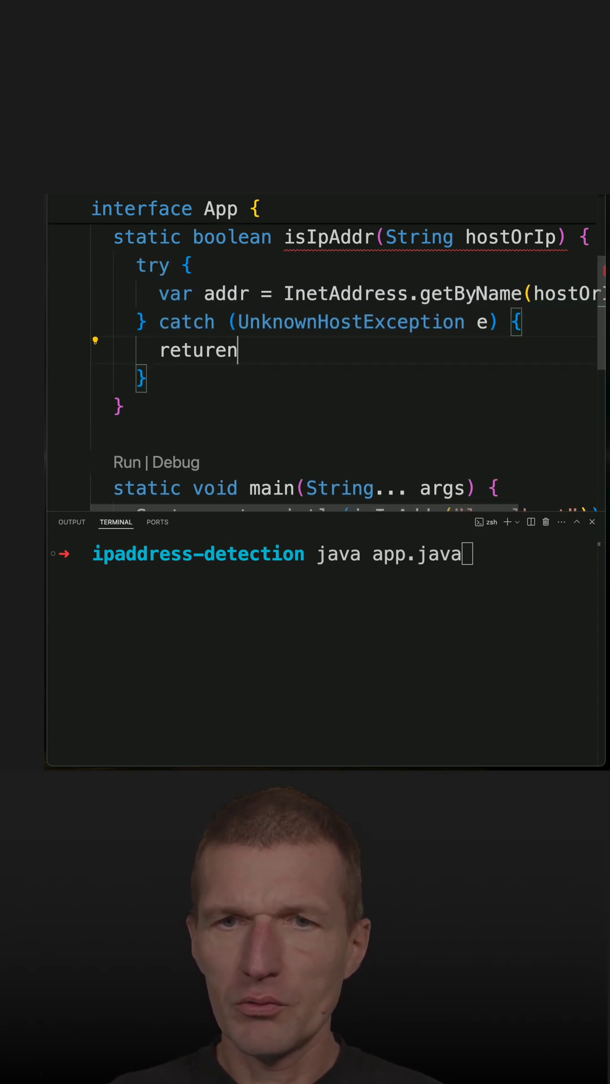
{"action": "type", "text": "false;"}
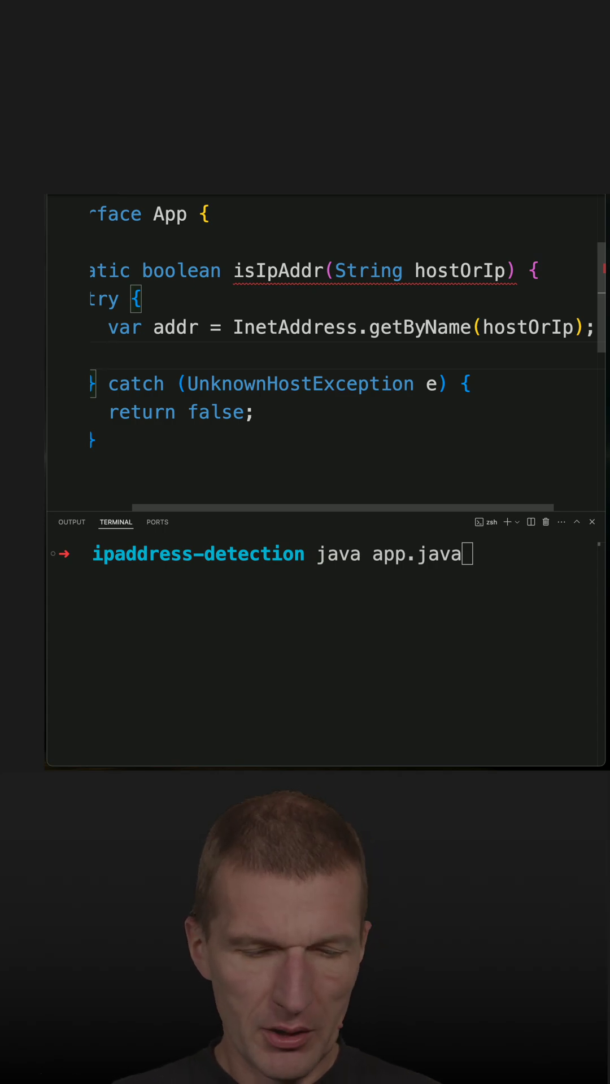
Step: Add 'var ipAddr = addr.getHostAddress();' inside the try block
{"action": "type", "text": "addr.g"}
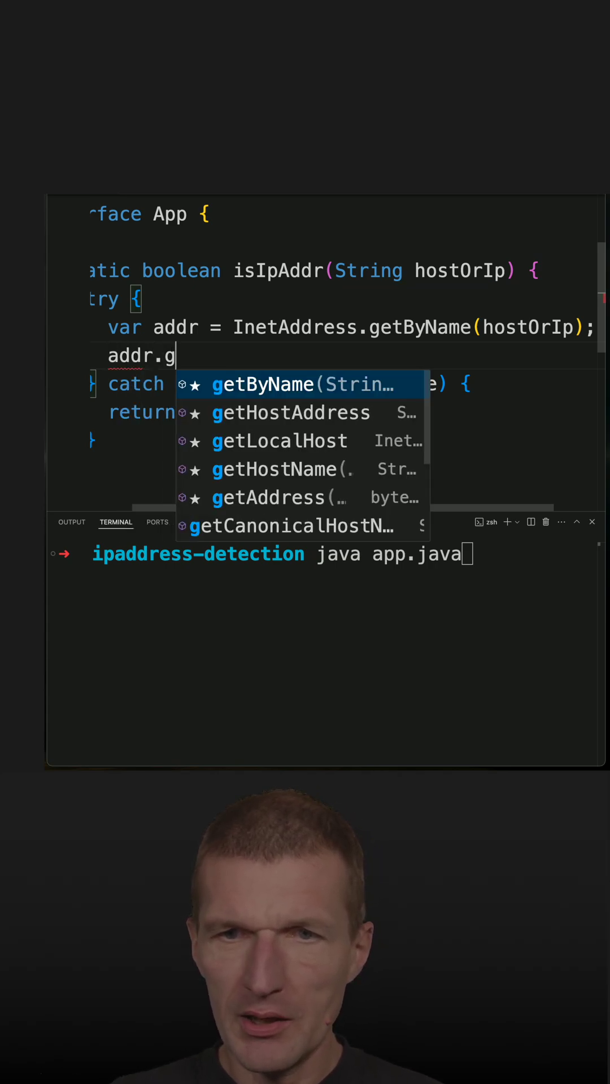
{"action": "type", "text": "etHostAddress();"}
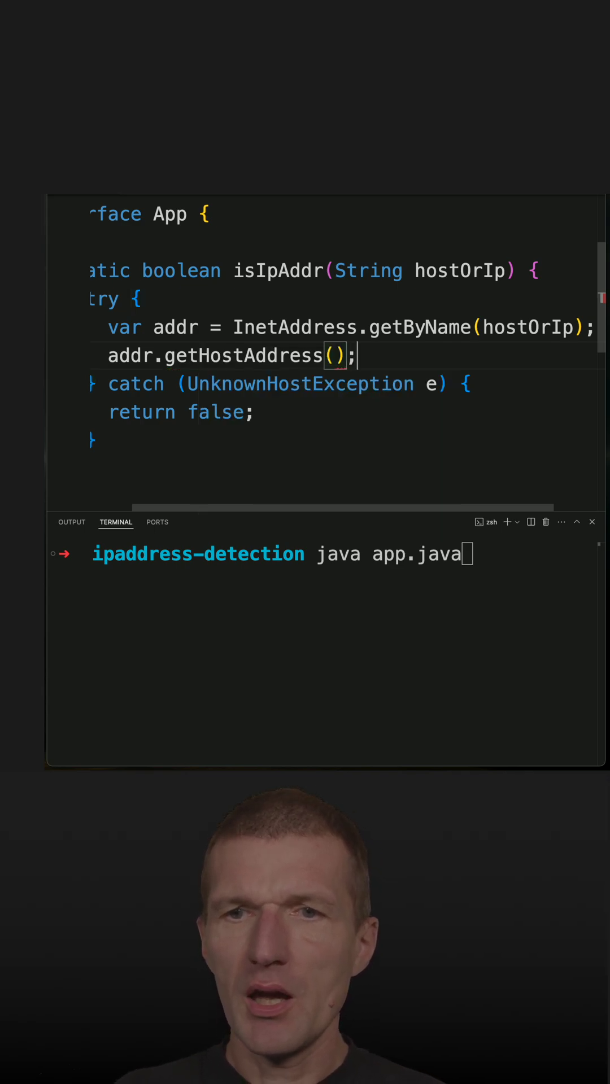
{"action": "type", "text": "var ho"}
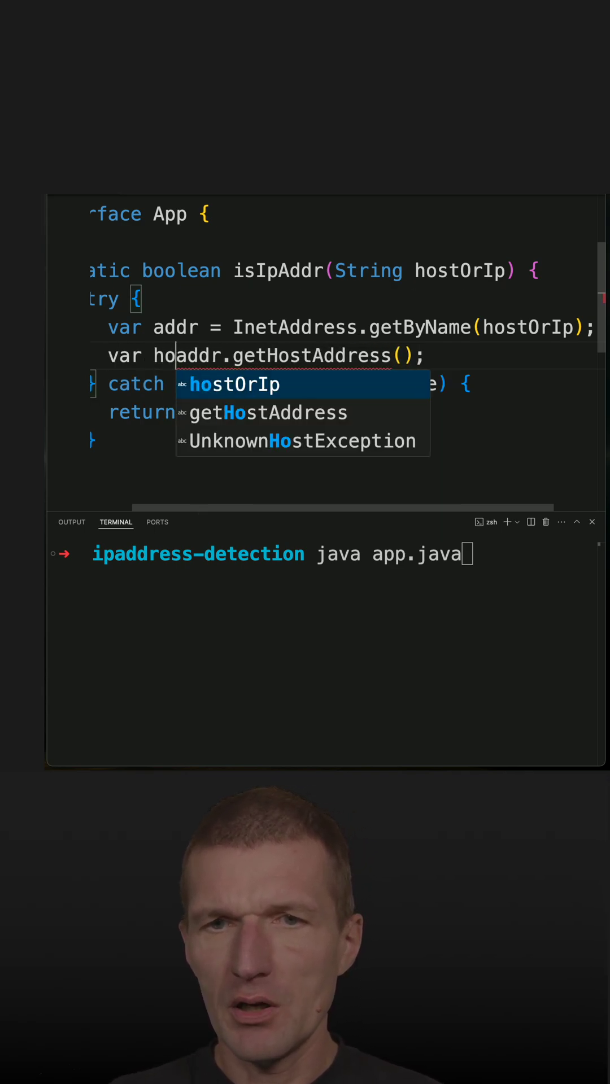
{"action": "type", "text": "ipAddr ="}
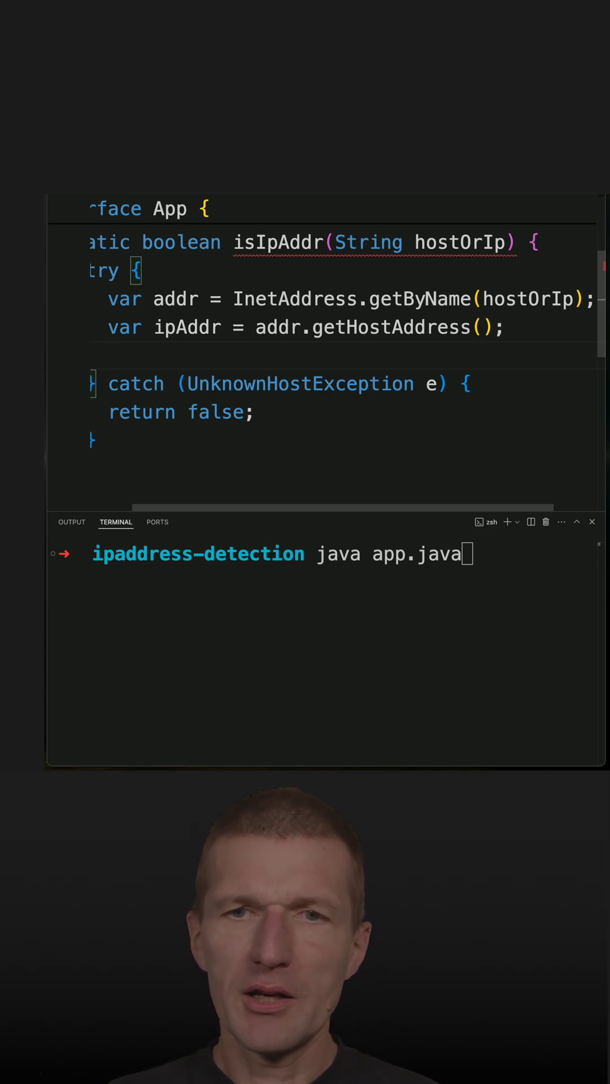
Step: Return 'ipAddr.equals(hostOrIp)' from the try block
{"action": "type", "text": "ipAddr.equals(hostOrIp);"}
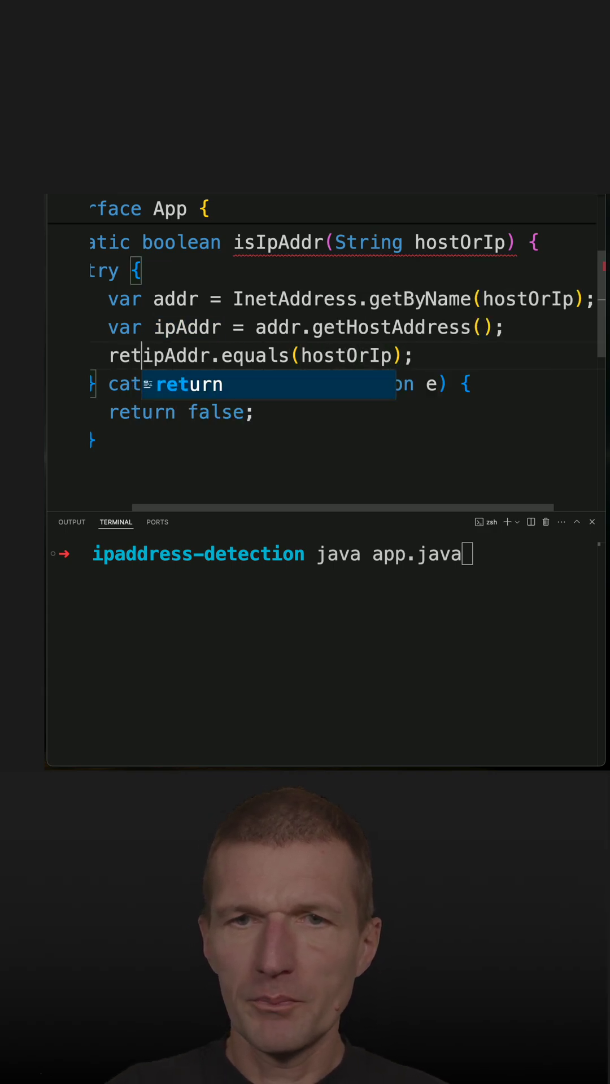
{"action": "key", "text": "Enter"}
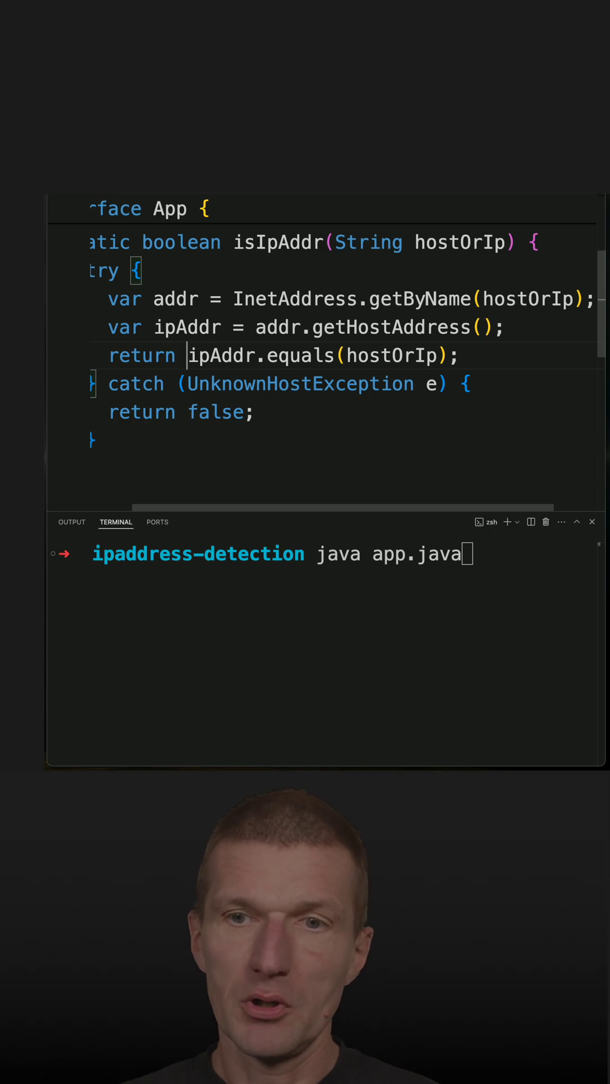
{"action": "scroll", "scroll_direction": "down", "scroll_amount": 3}
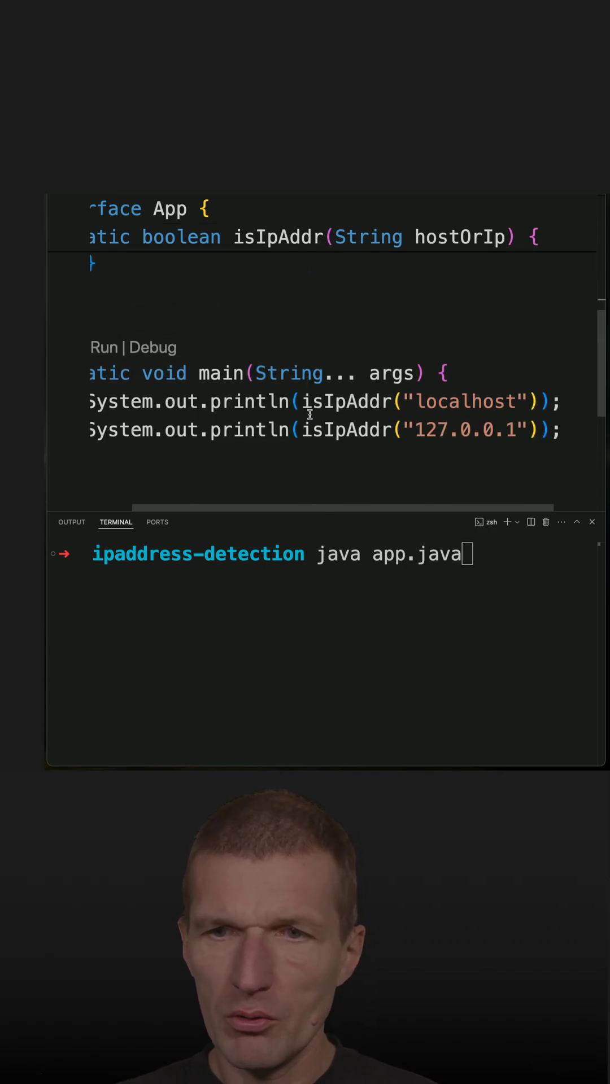